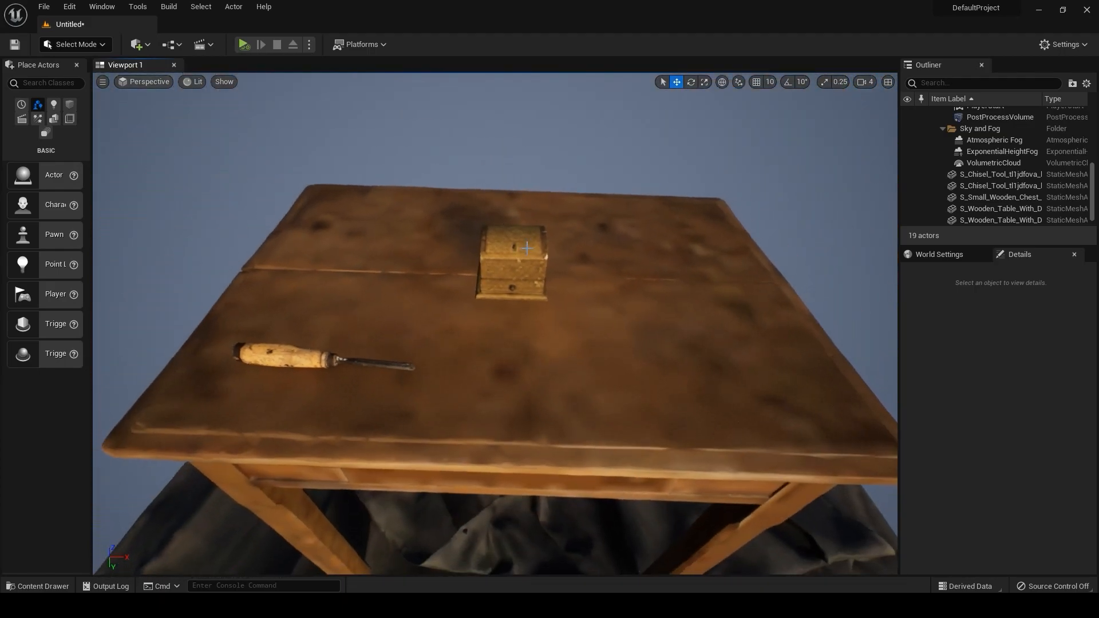
Step: Select the wooden chest, open its material instance, and browse to its parent material
{"action": "left_click", "coordinate": [510, 263]}
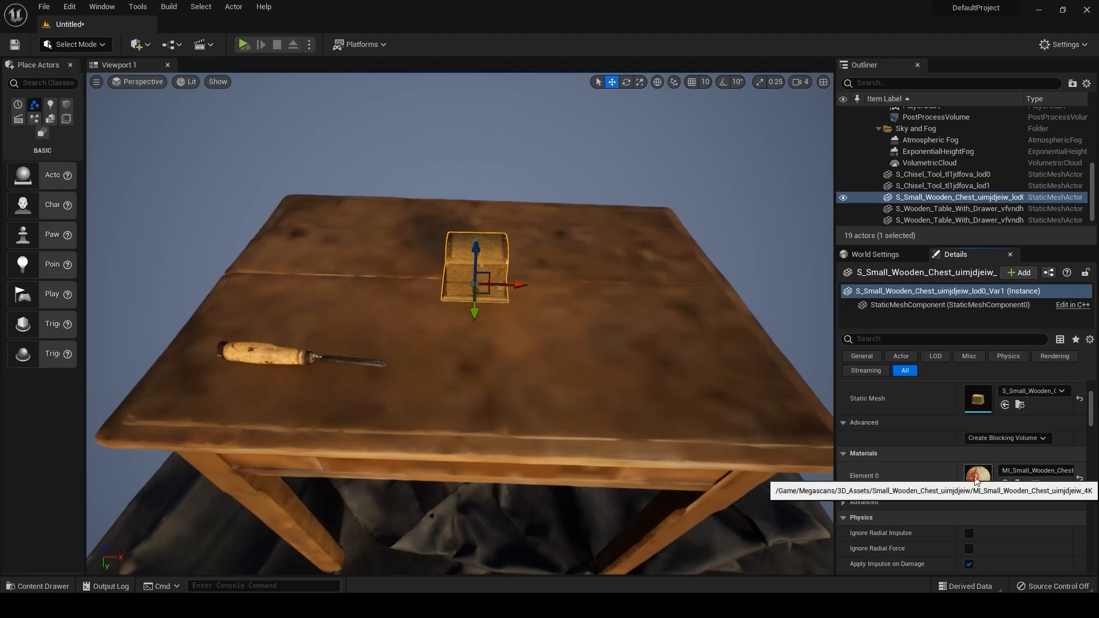
{"action": "double_click", "coordinate": [976, 478]}
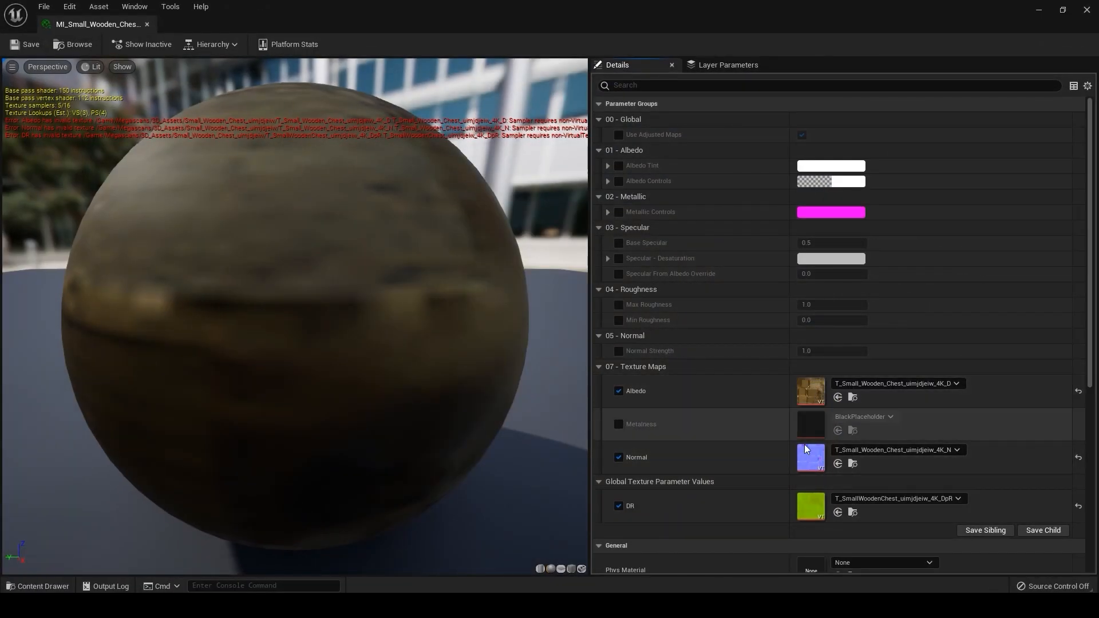
{"action": "scroll", "scroll_direction": "down", "scroll_amount": 3}
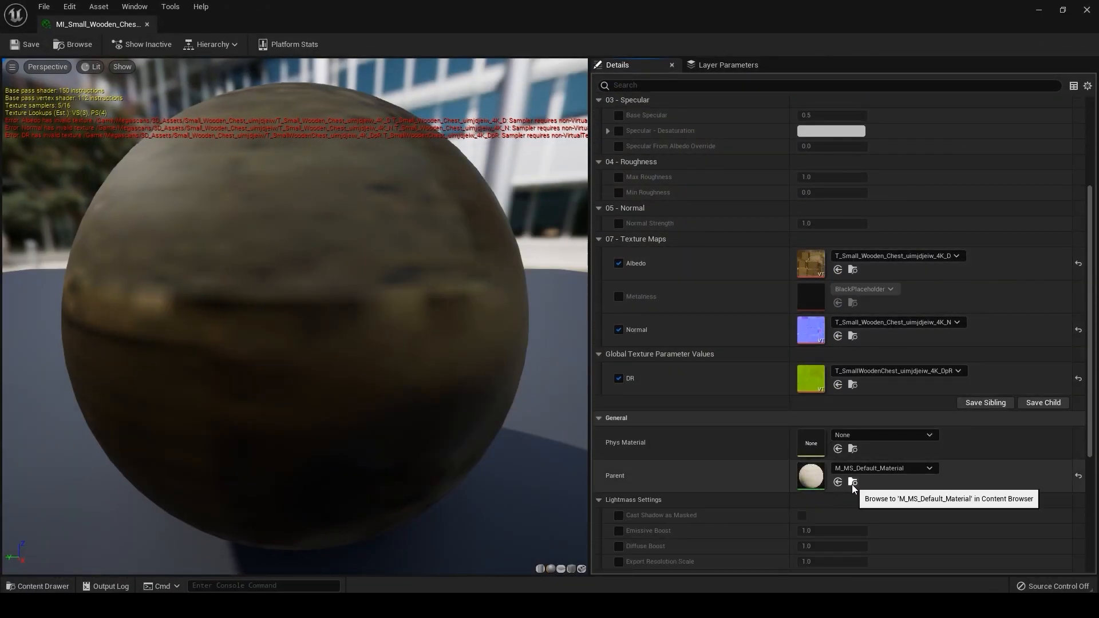
{"action": "left_click", "coordinate": [852, 481]}
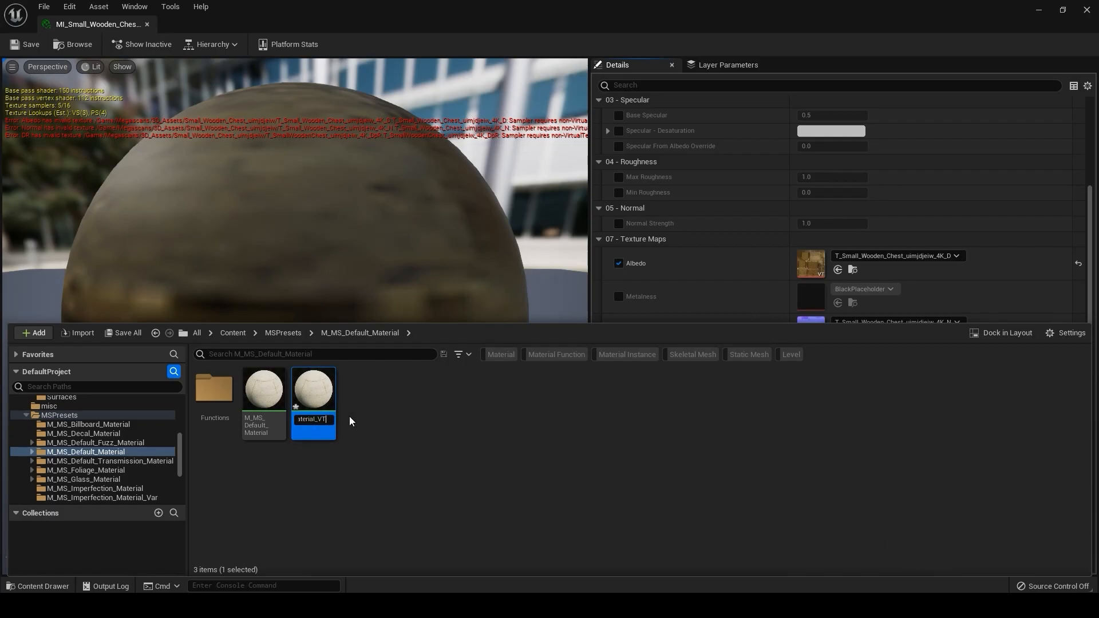
Step: Open the M_MS_Default_Material_VT copy in the material editor
{"action": "double_click", "coordinate": [313, 387]}
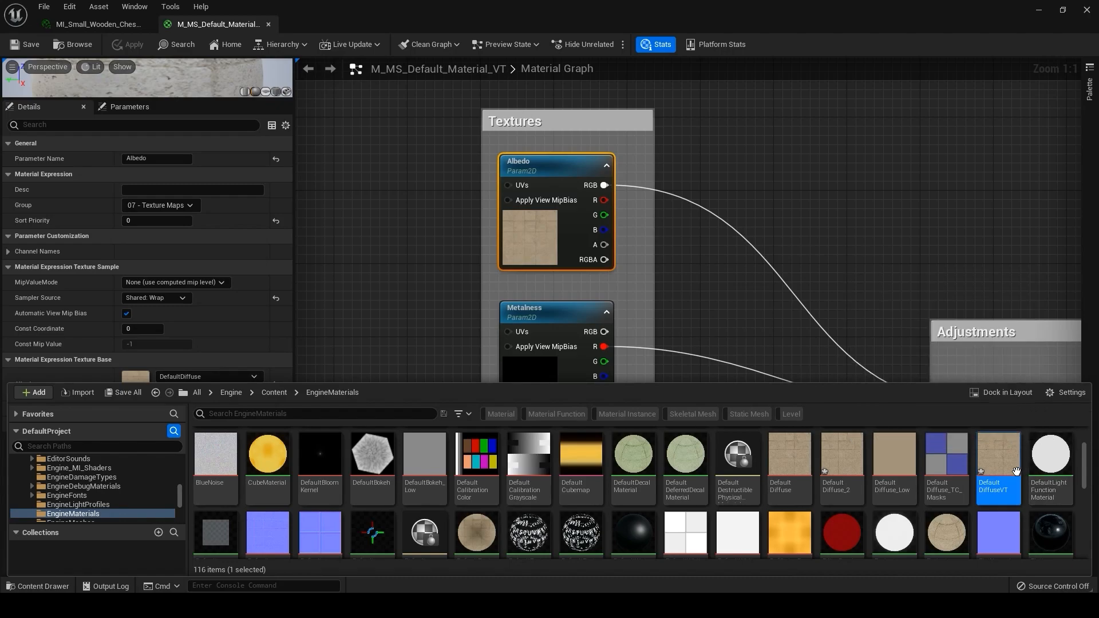
Step: Enable Virtual Texture Streaming on DefaultDiffuseVT, save it, and return to the VT material
{"action": "double_click", "coordinate": [998, 453]}
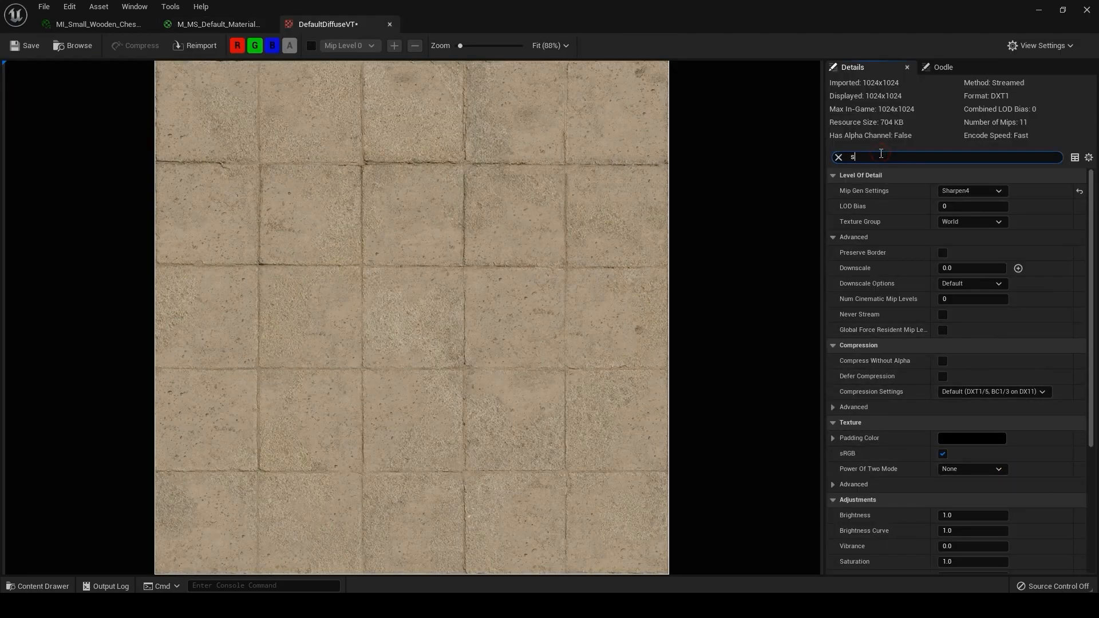
{"action": "type", "text": "trea"}
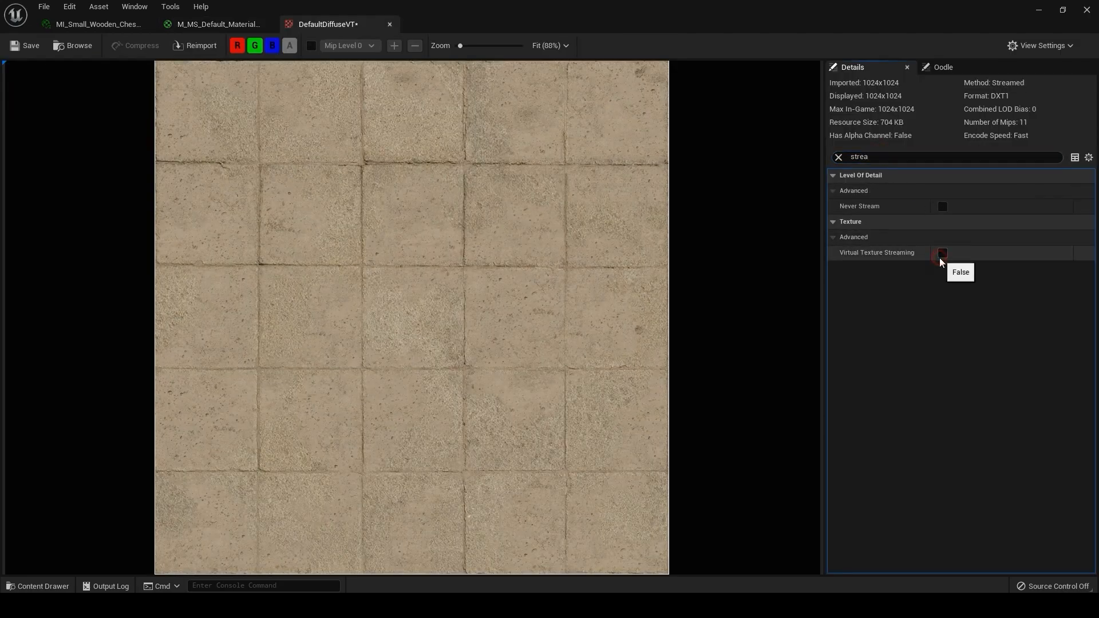
{"action": "left_click", "coordinate": [942, 253]}
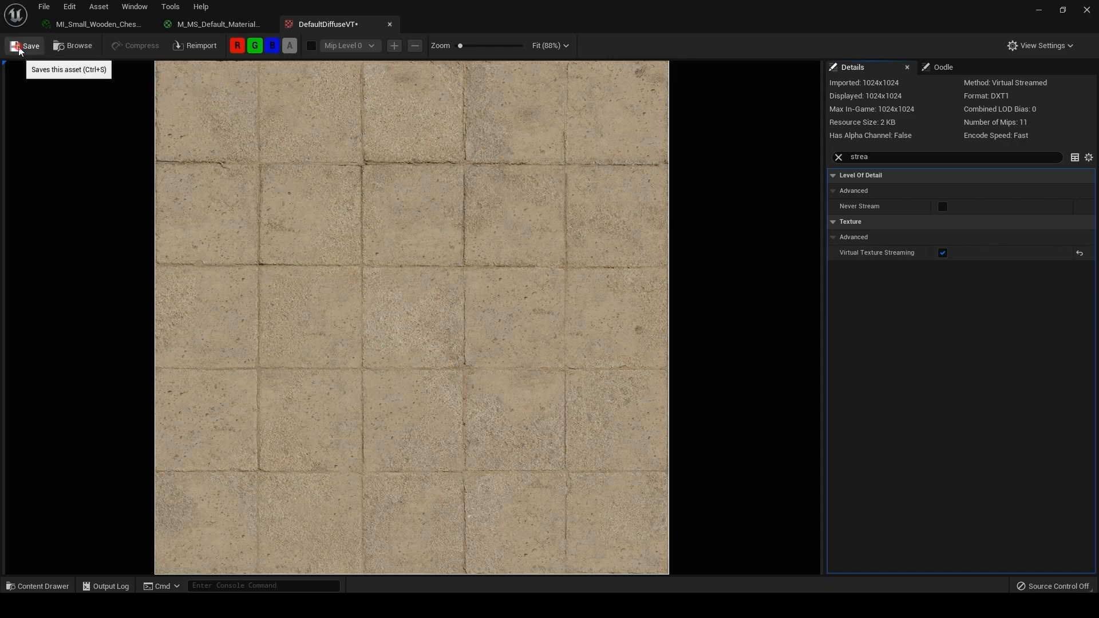
{"action": "left_click", "coordinate": [24, 45]}
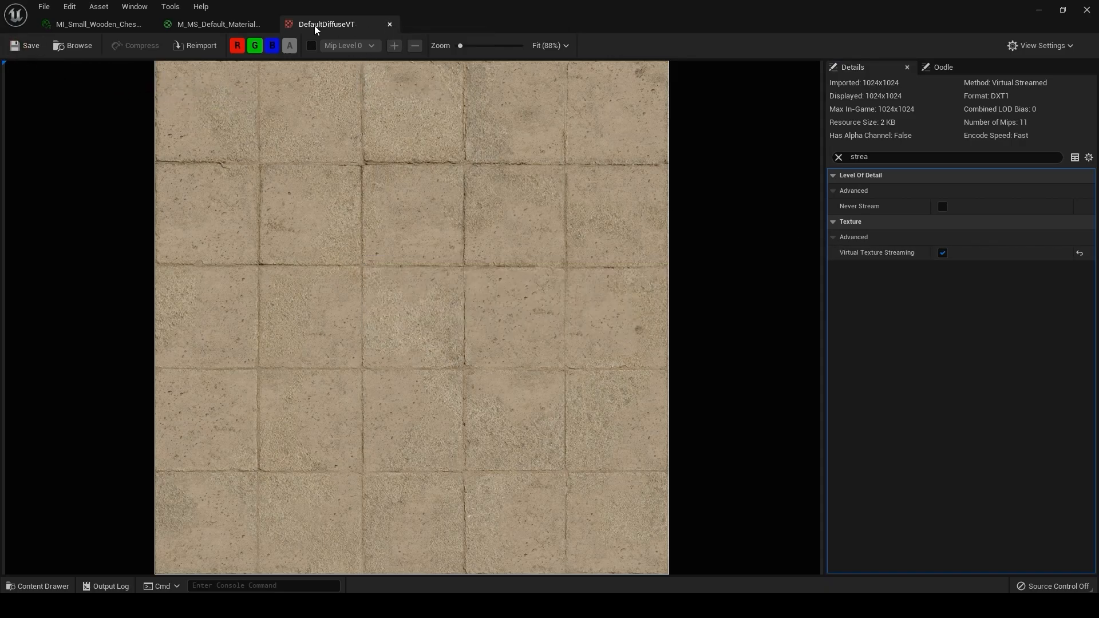
{"action": "left_click", "coordinate": [213, 24]}
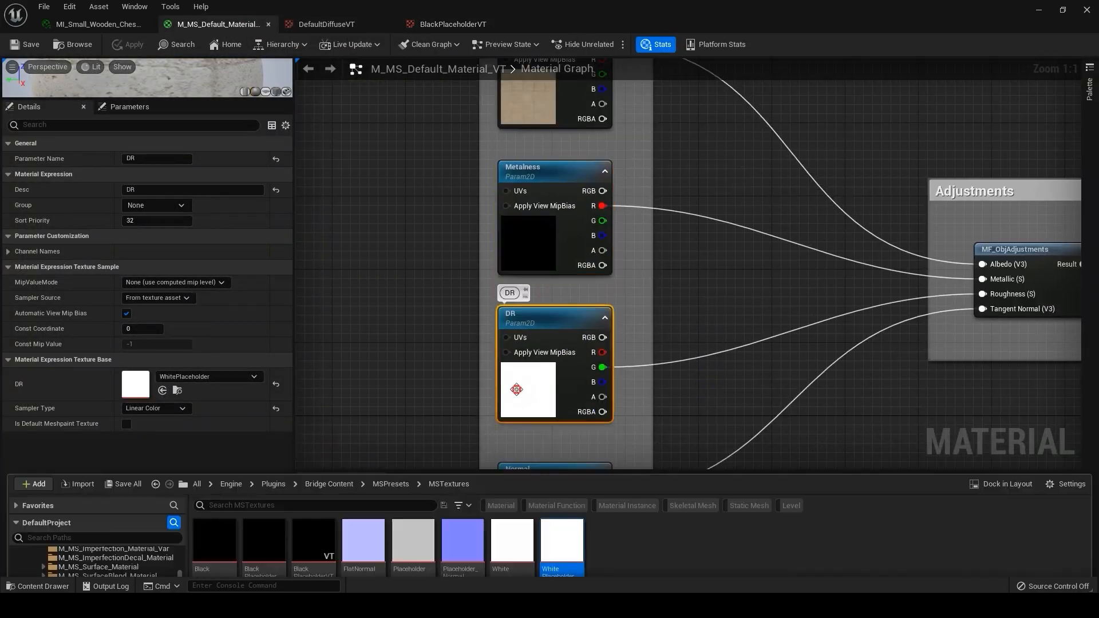
Step: Set the VT material's texture parameters to virtual placeholder textures and save the material
{"action": "double_click", "coordinate": [561, 540]}
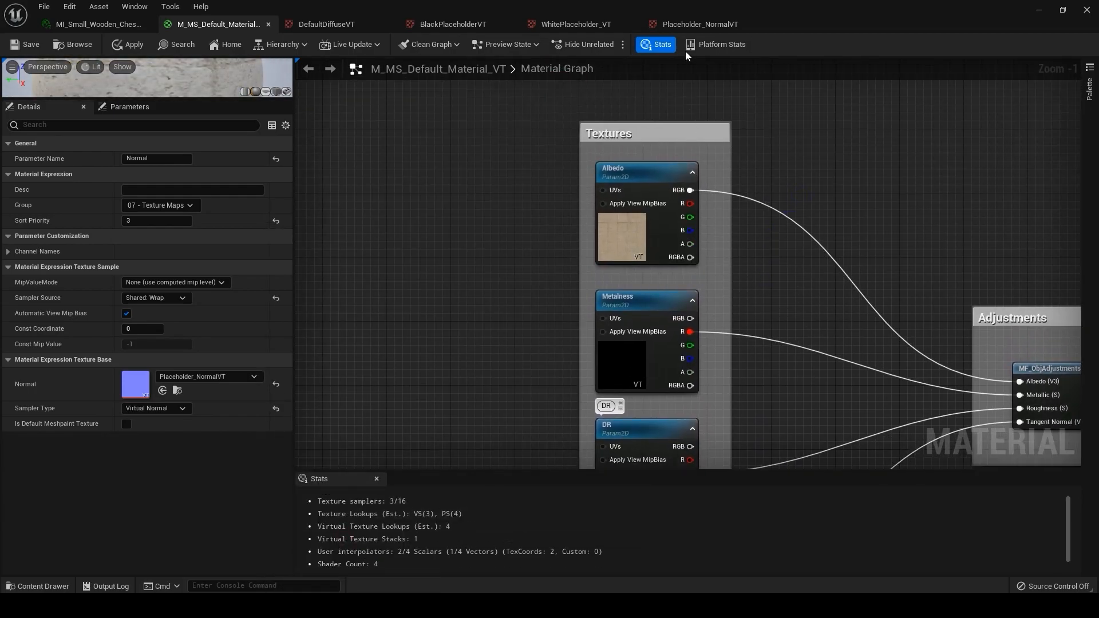
{"action": "mouse_move", "coordinate": [72, 44]}
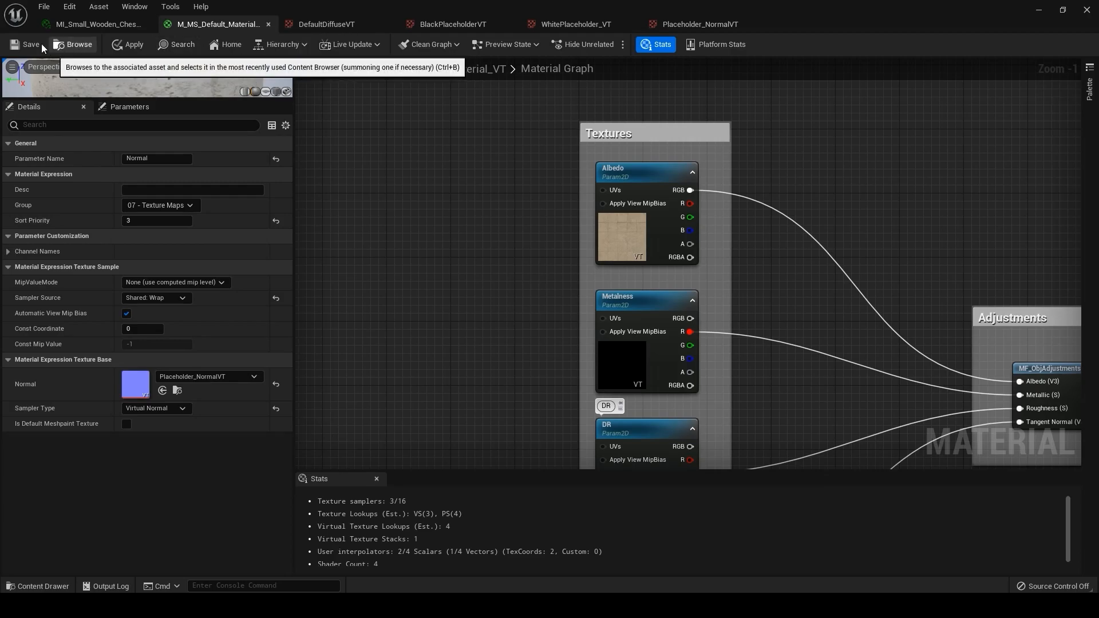
{"action": "left_click", "coordinate": [29, 44]}
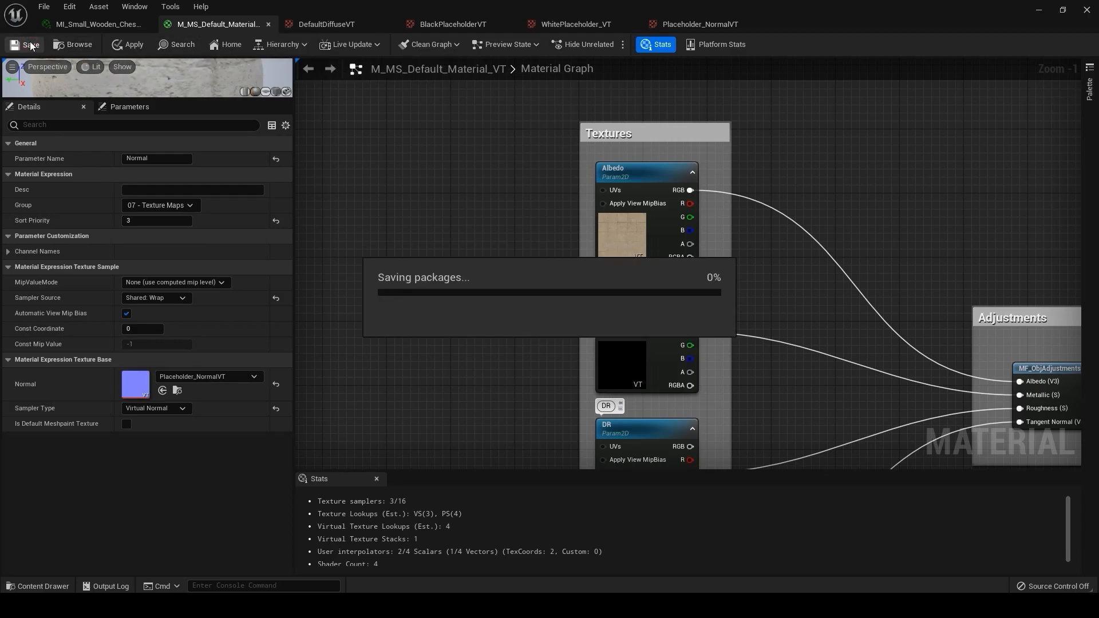
{"action": "left_click", "coordinate": [29, 44]}
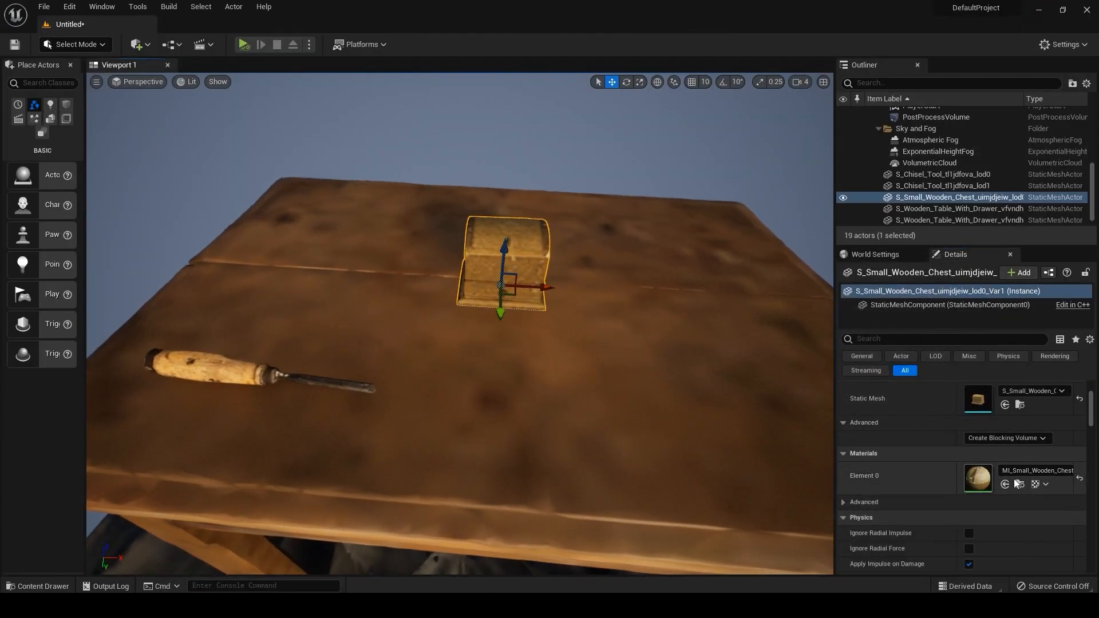
Step: Reopen the chest material instance and set its parent to M_MS_Default_Material_VT
{"action": "double_click", "coordinate": [977, 478]}
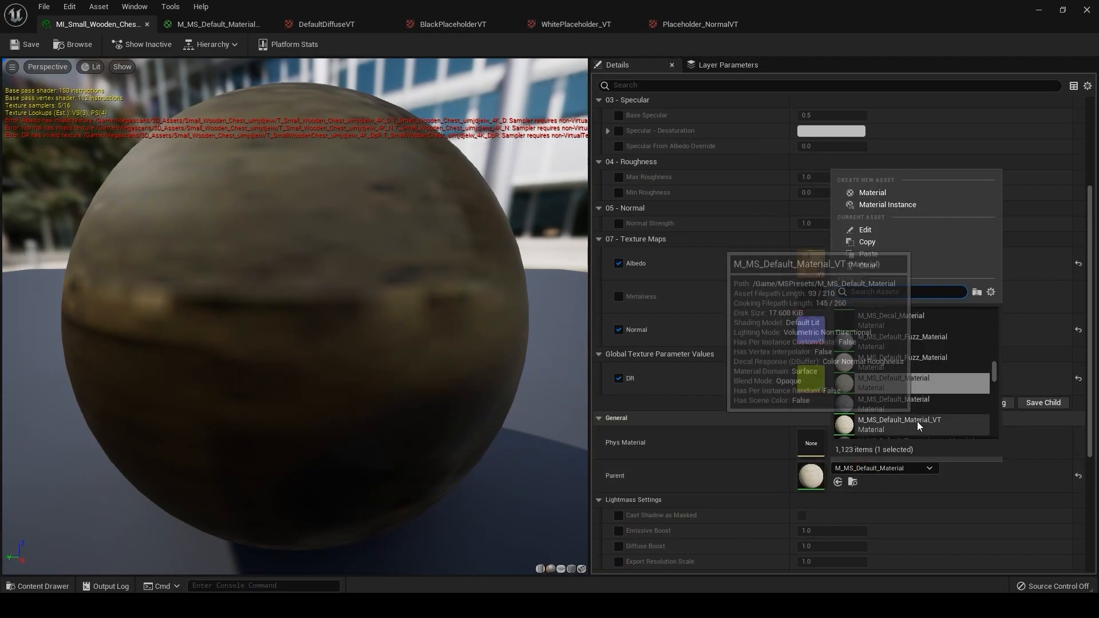
{"action": "left_click", "coordinate": [899, 424]}
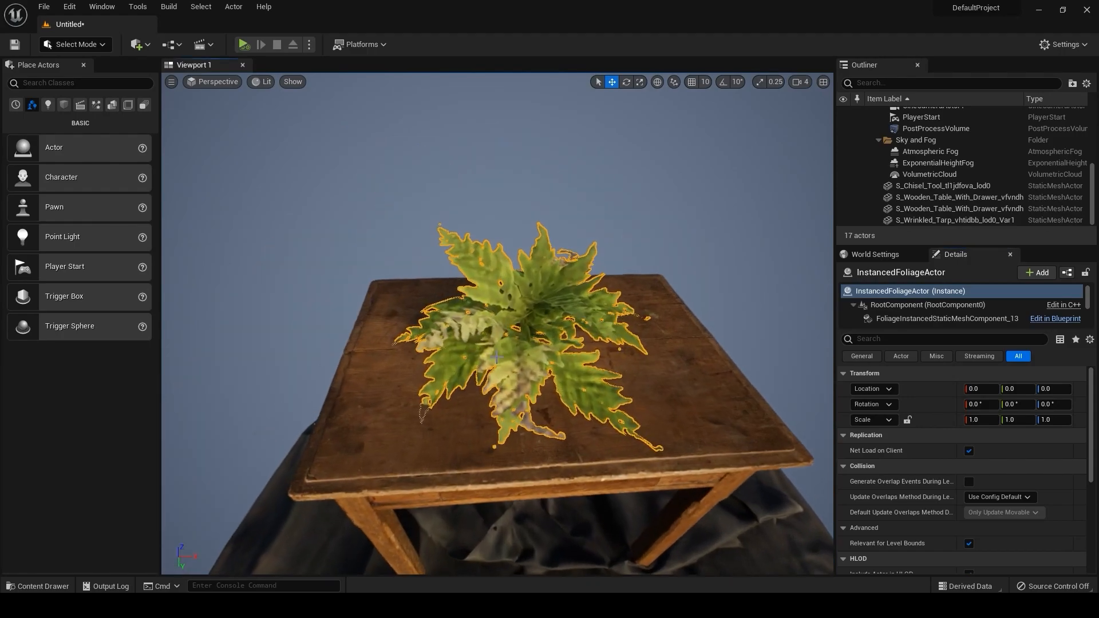
Step: Open the fern's material instance from the Megascans plants folder and browse to its parent
{"action": "left_click", "coordinate": [39, 589]}
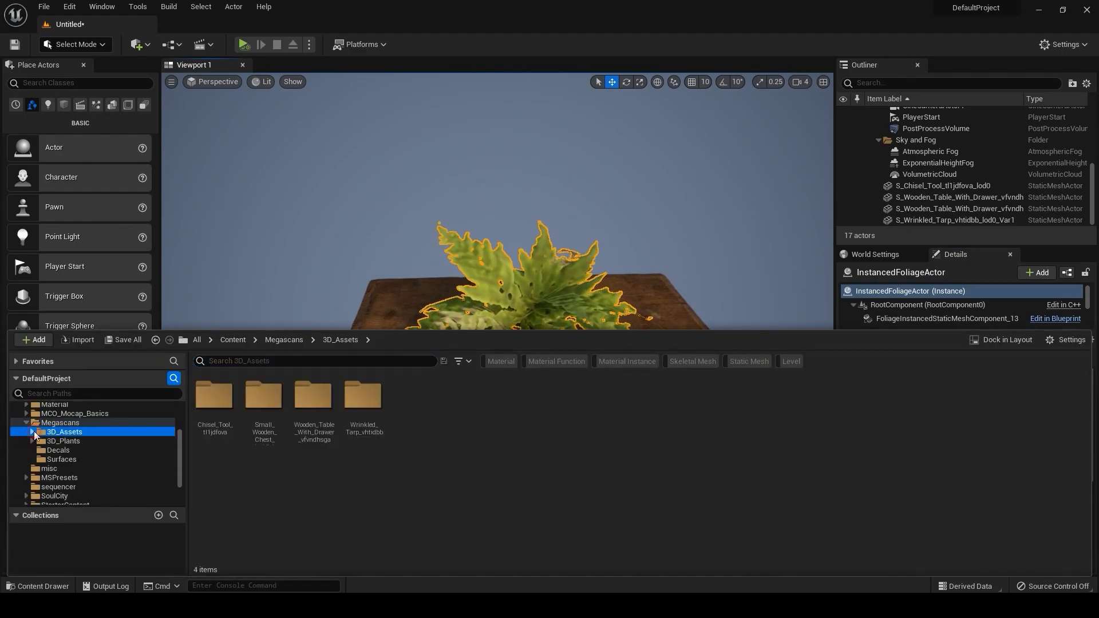
{"action": "left_click", "coordinate": [87, 459]}
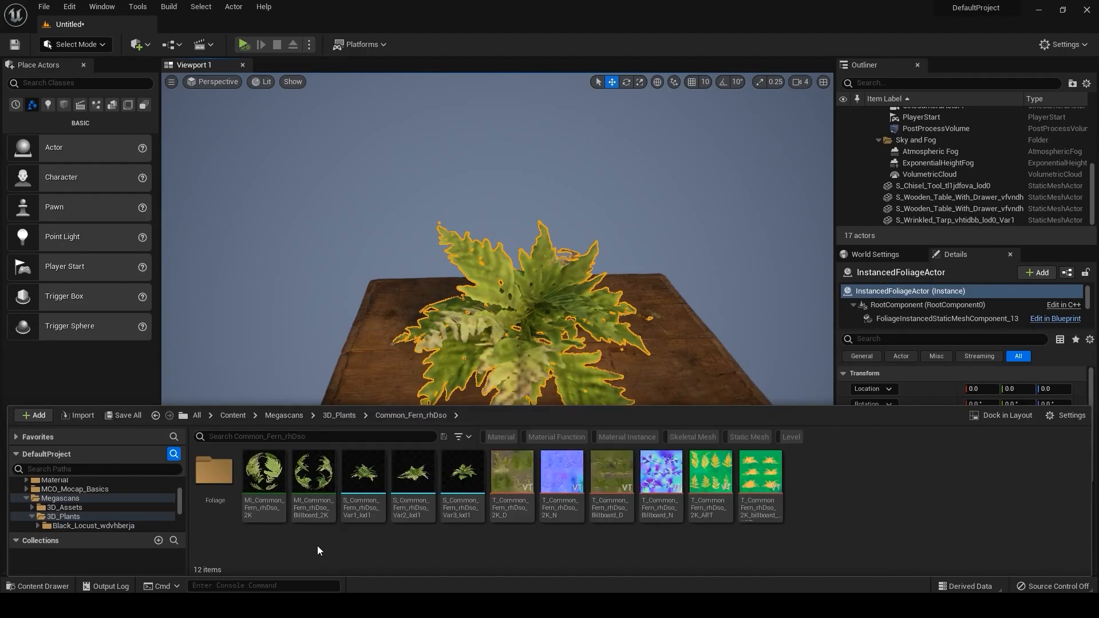
{"action": "left_click", "coordinate": [264, 473]}
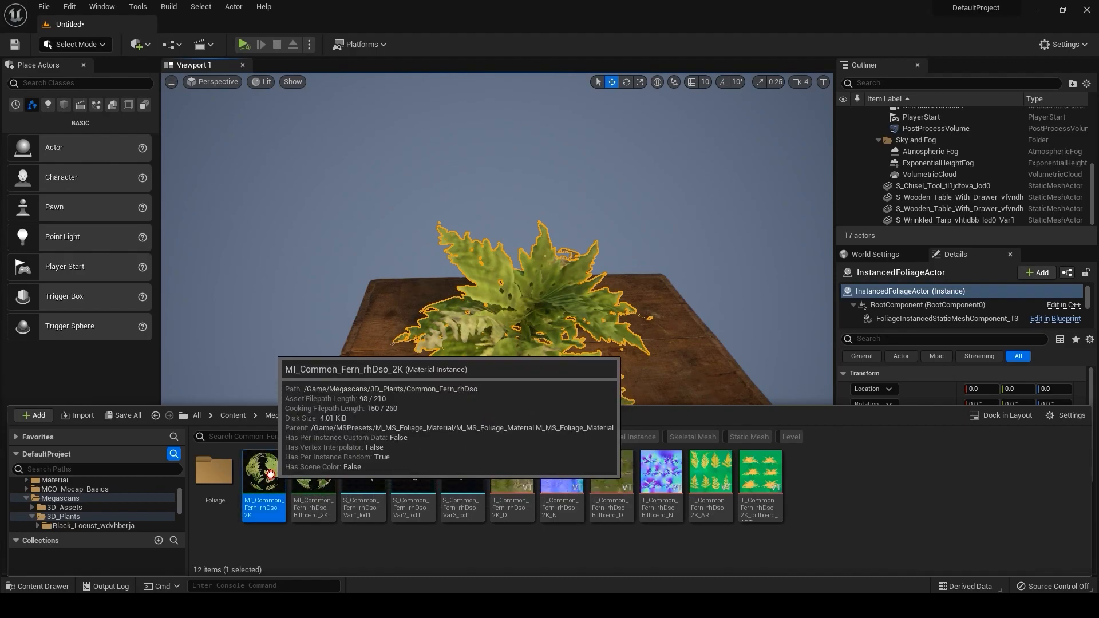
{"action": "double_click", "coordinate": [263, 482]}
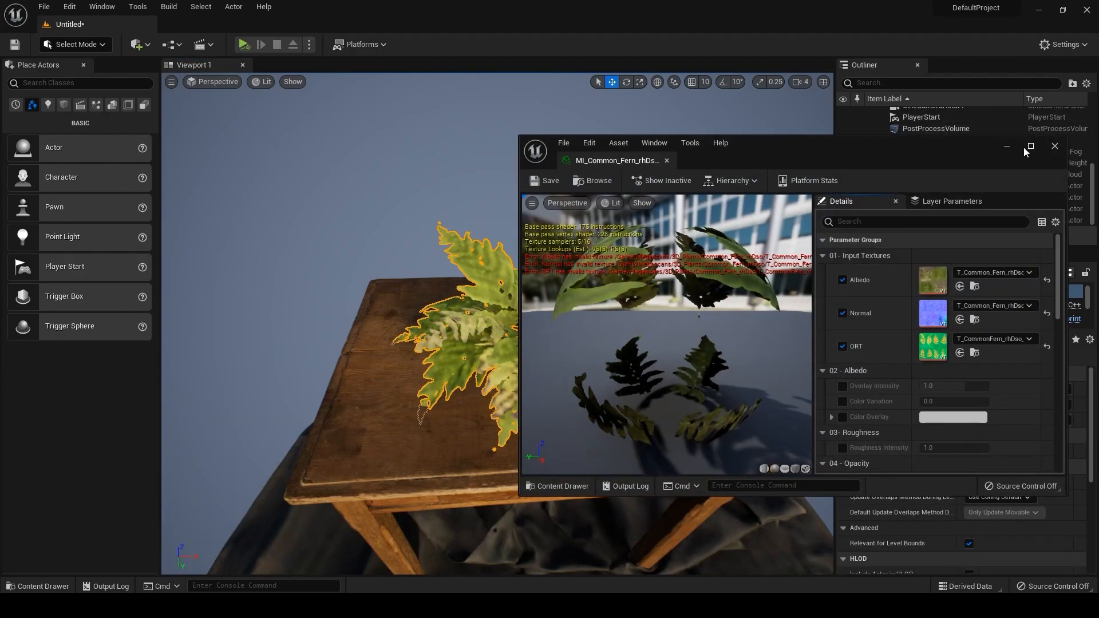
{"action": "left_click", "coordinate": [1031, 147]}
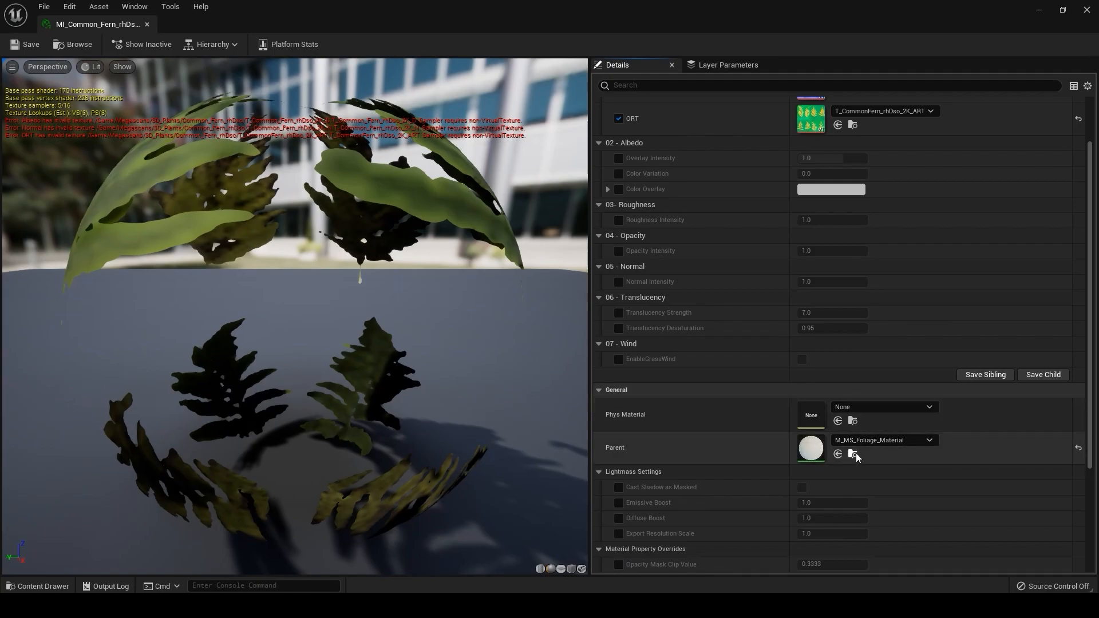
{"action": "left_click", "coordinate": [853, 454]}
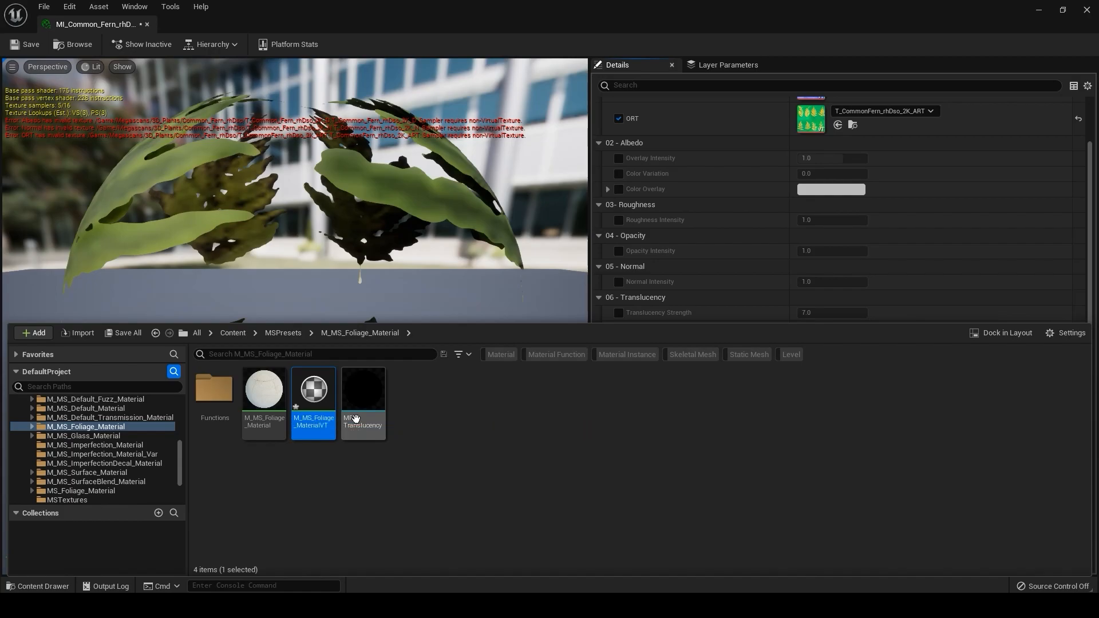
Step: Open M_MS_Foliage_MaterialVT and inspect the Albedo parameter's texture options without changing them
{"action": "double_click", "coordinate": [312, 390]}
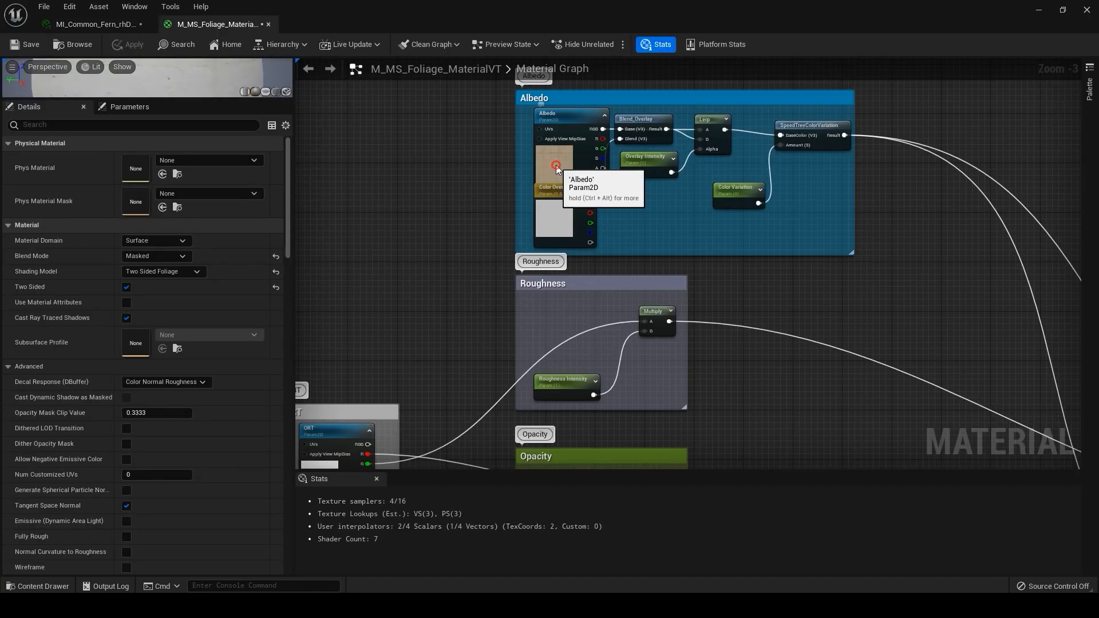
{"action": "left_click", "coordinate": [556, 166]}
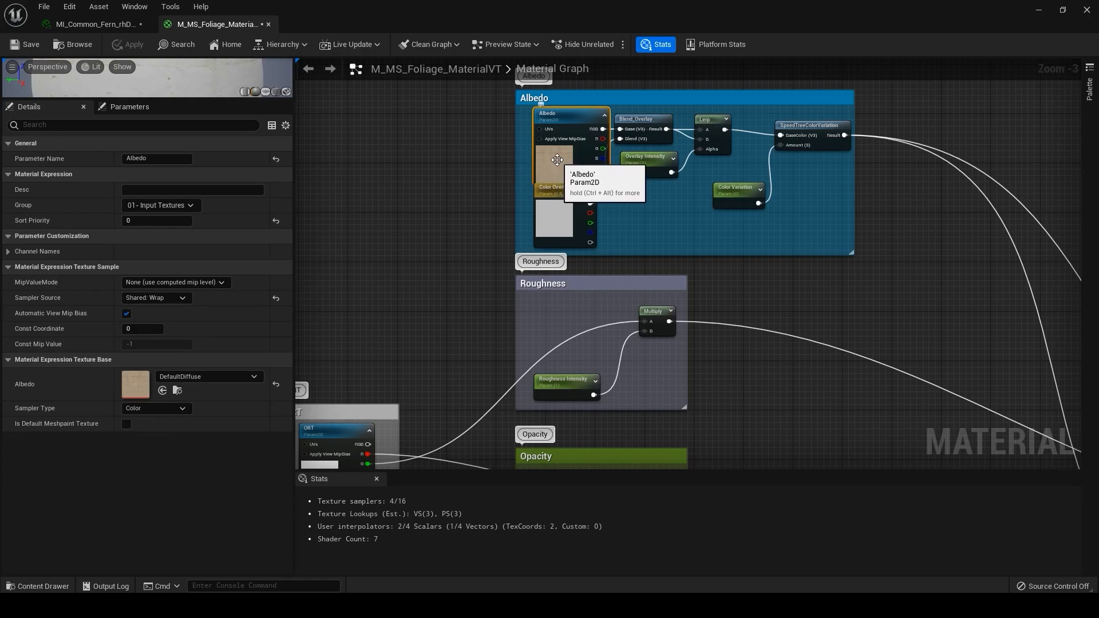
{"action": "right_click", "coordinate": [556, 162]}
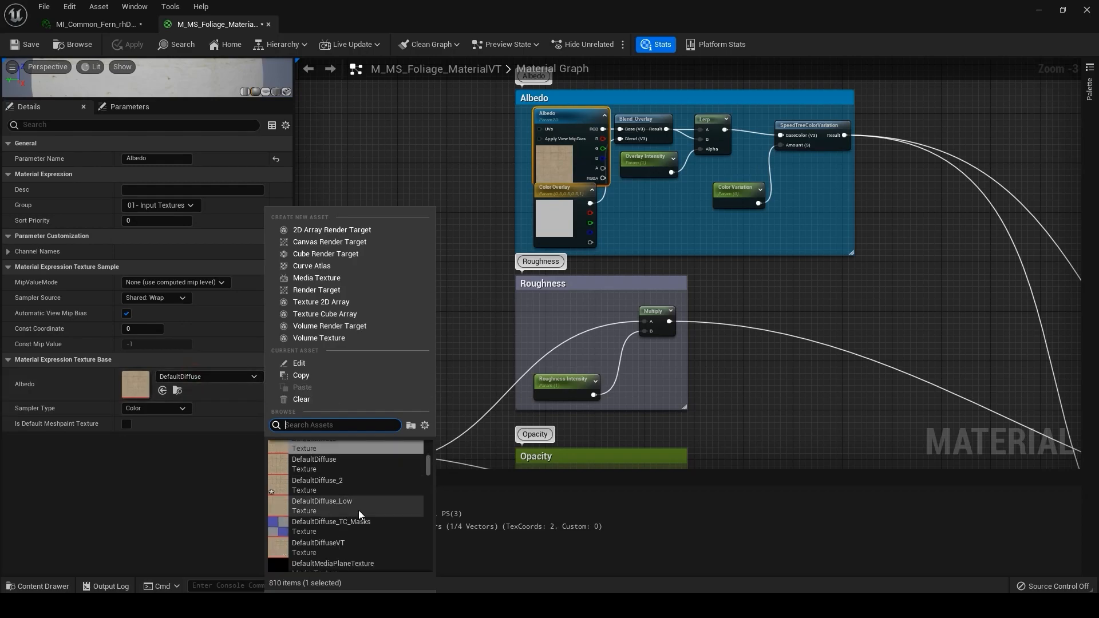
{"action": "left_click", "coordinate": [318, 542]}
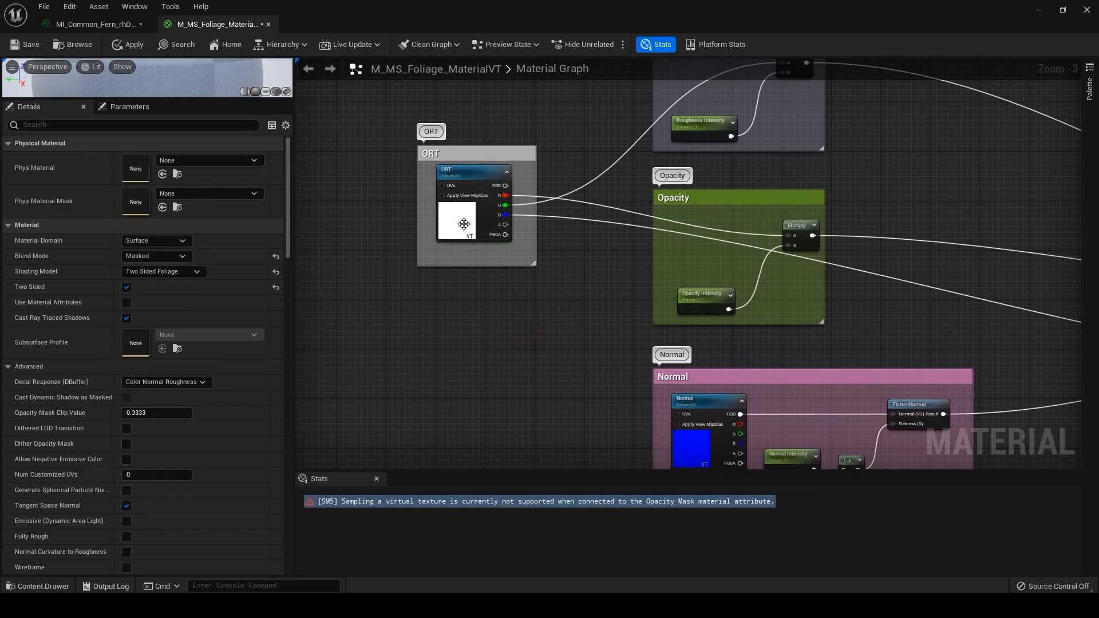
Step: Add a Texture Sample, convert it to parameter ORT_NOTVT, and wire its R into Opacity Multiply
{"action": "left_click", "coordinate": [462, 172]}
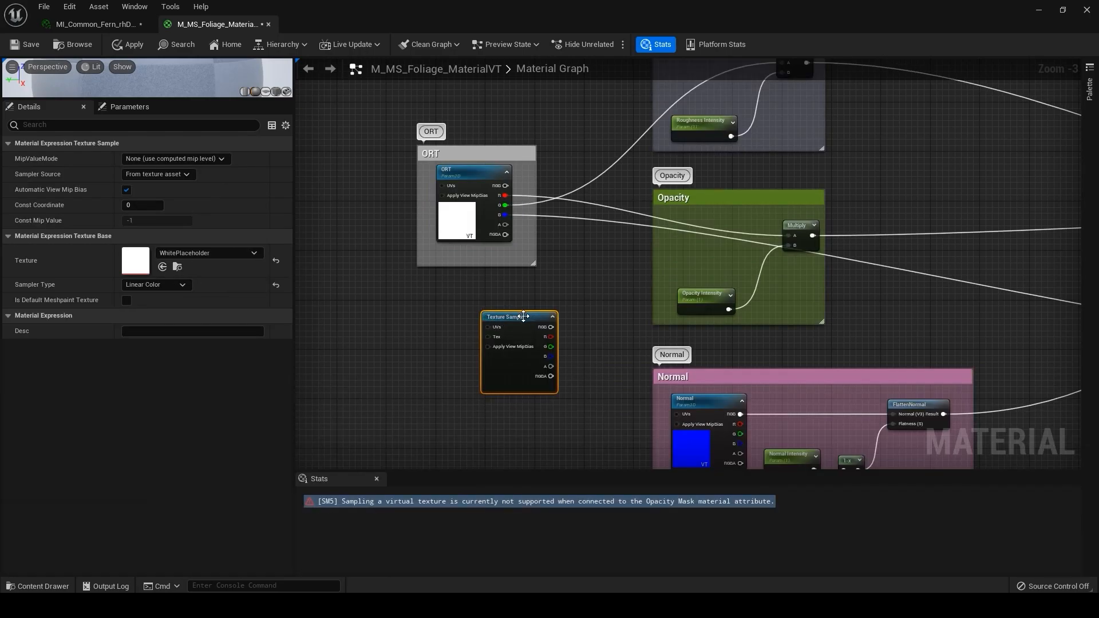
{"action": "right_click", "coordinate": [518, 316]}
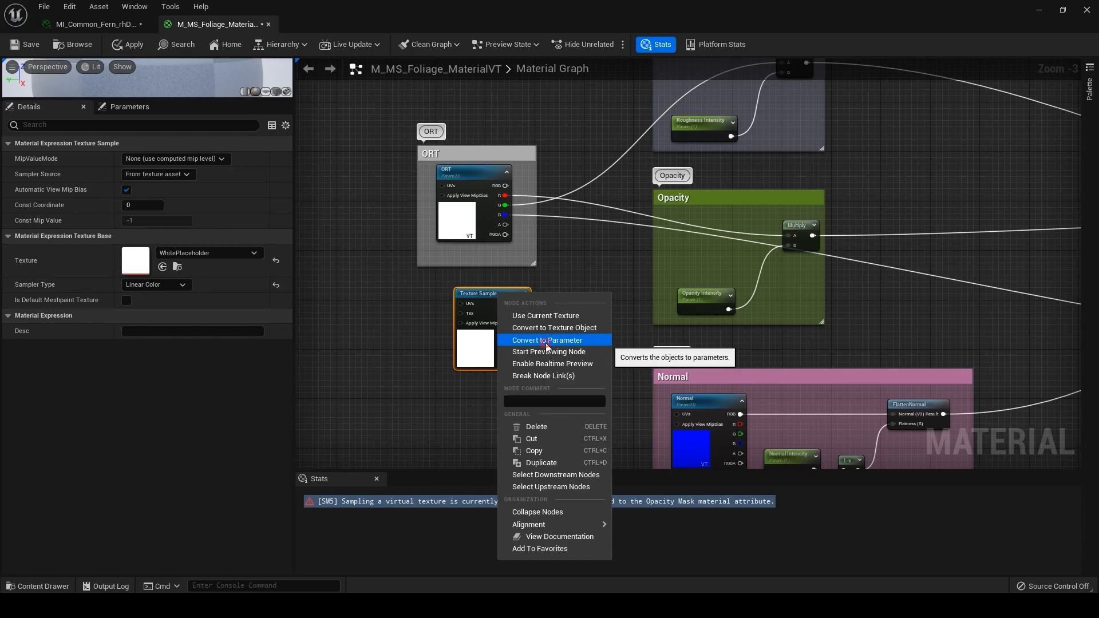
{"action": "left_click", "coordinate": [548, 340]}
{"action": "type", "text": "ORT_NOTVT"}
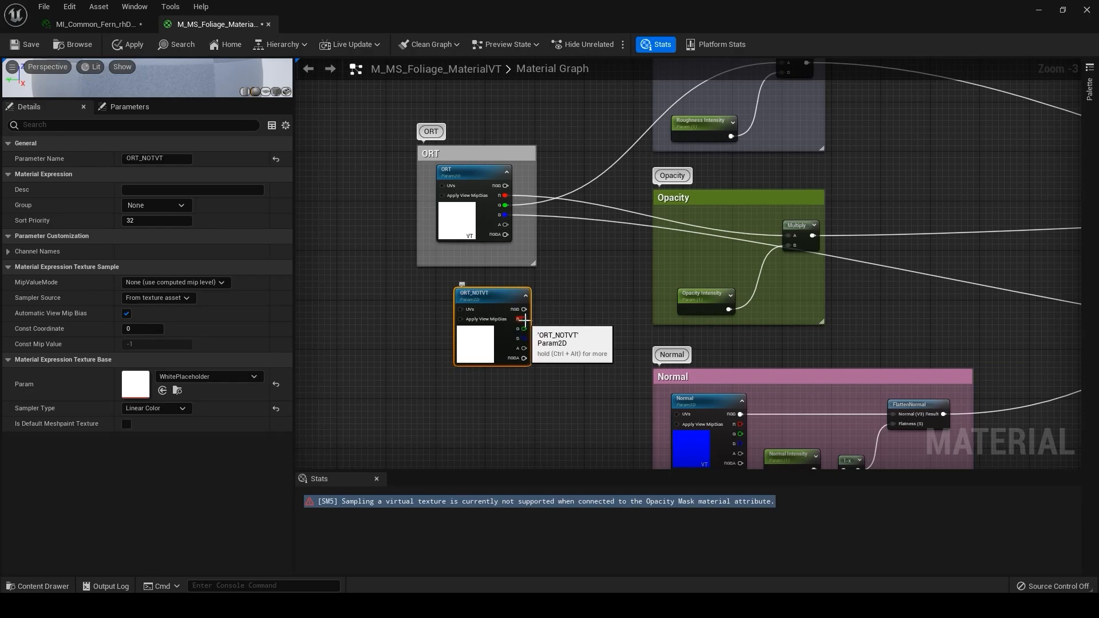
{"action": "left_click_drag", "start_coordinate": [523, 319], "coordinate": [794, 235]}
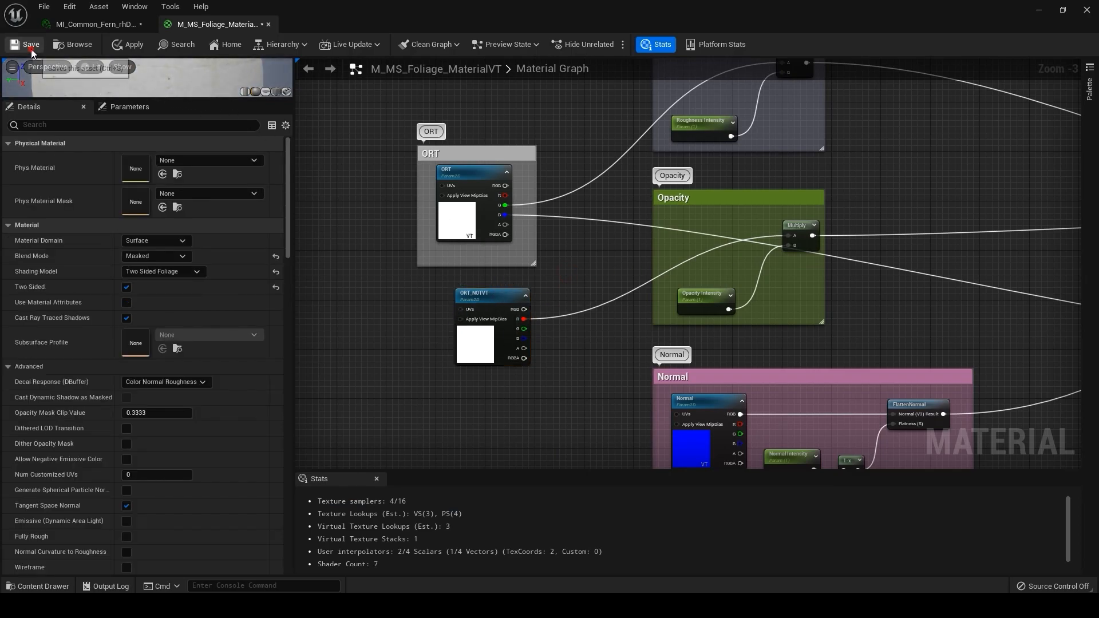
Step: Save the VT foliage material and scroll the fern instance Details to Global Texture Parameters
{"action": "left_click", "coordinate": [29, 44]}
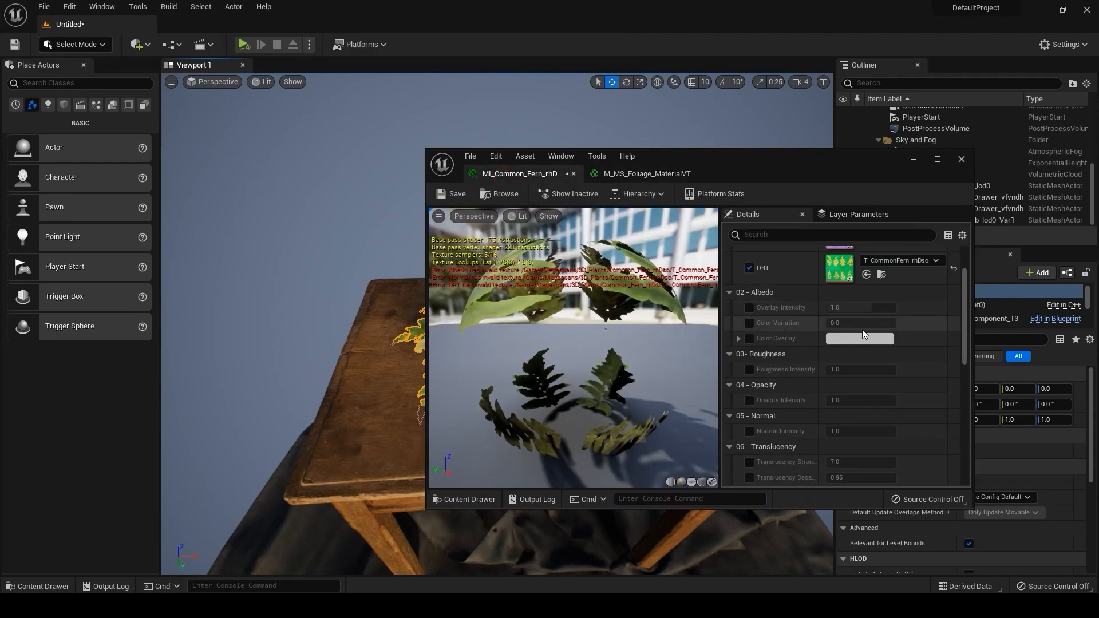
{"action": "scroll", "scroll_direction": "down", "scroll_amount": 3}
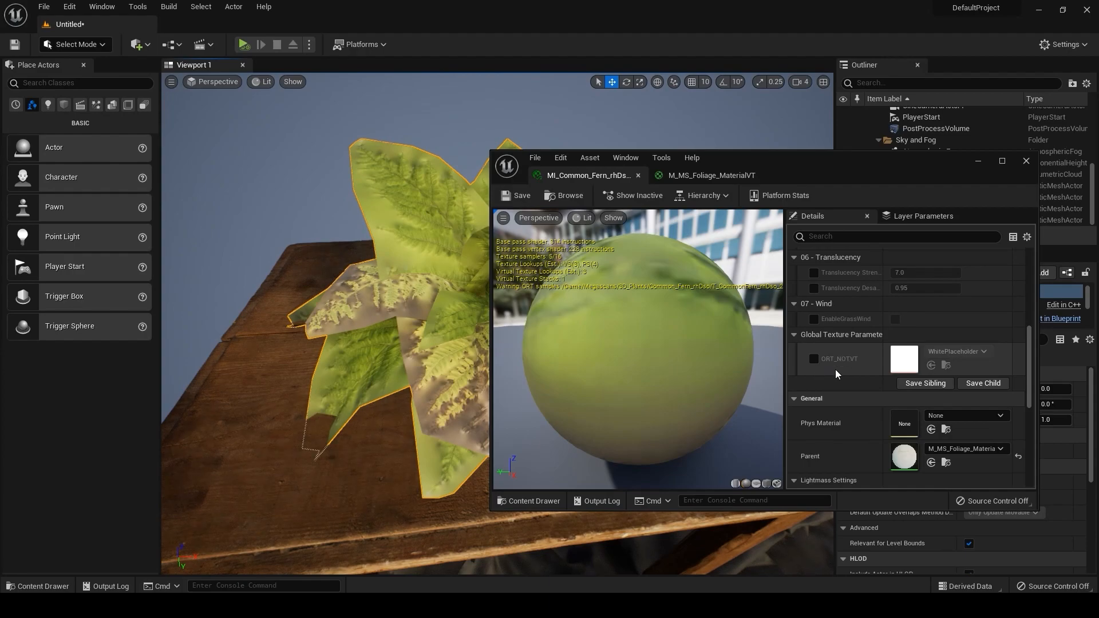
Step: Duplicate the fern's ART texture as T_CommonFern_rhDso_2K_ART1_NotVT and open the copy
{"action": "left_click", "coordinate": [813, 359]}
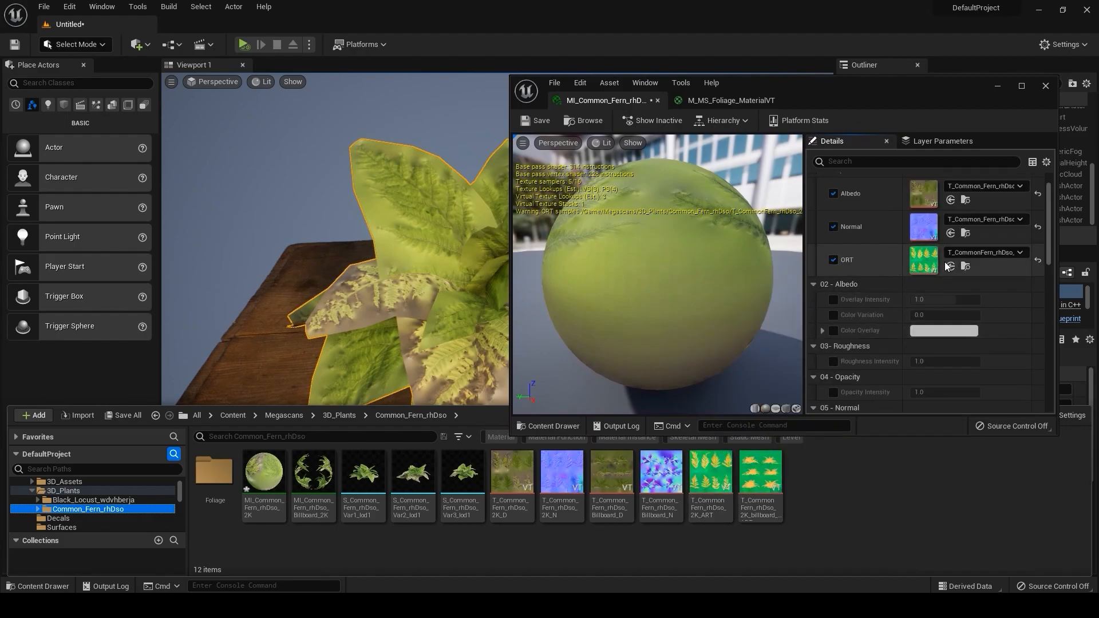
{"action": "mouse_move", "coordinate": [709, 474]}
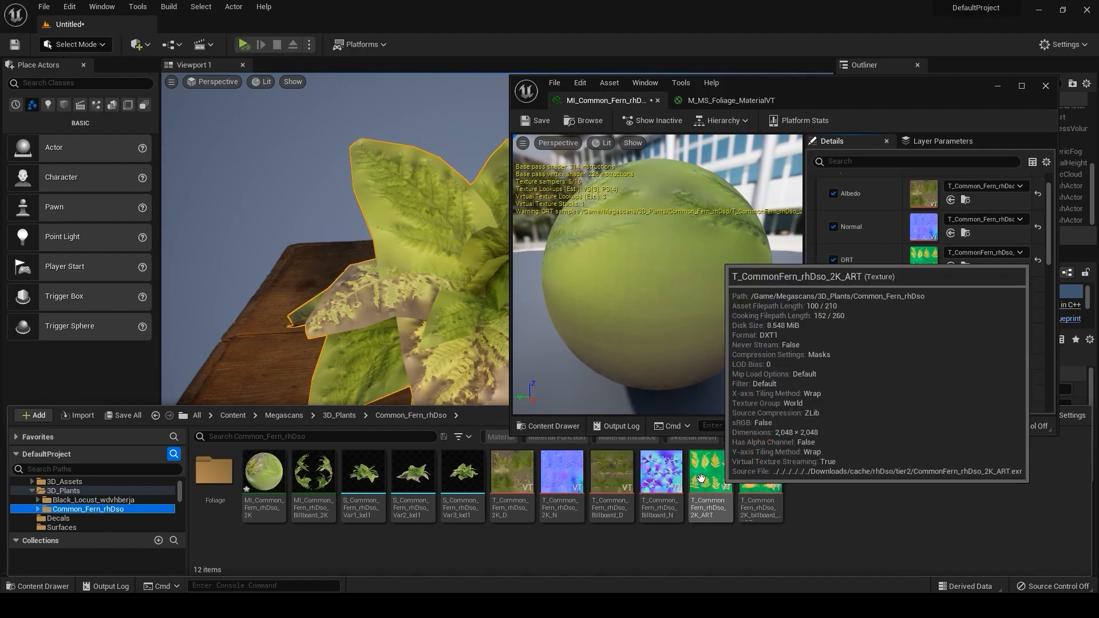
{"action": "right_click", "coordinate": [708, 484]}
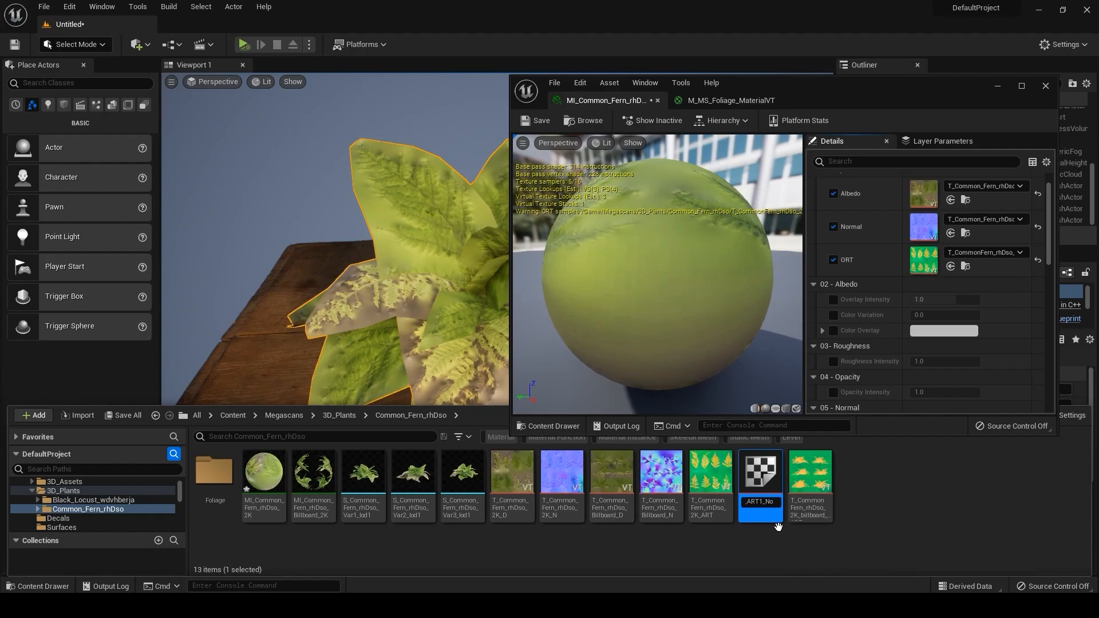
{"action": "left_click", "coordinate": [759, 482]}
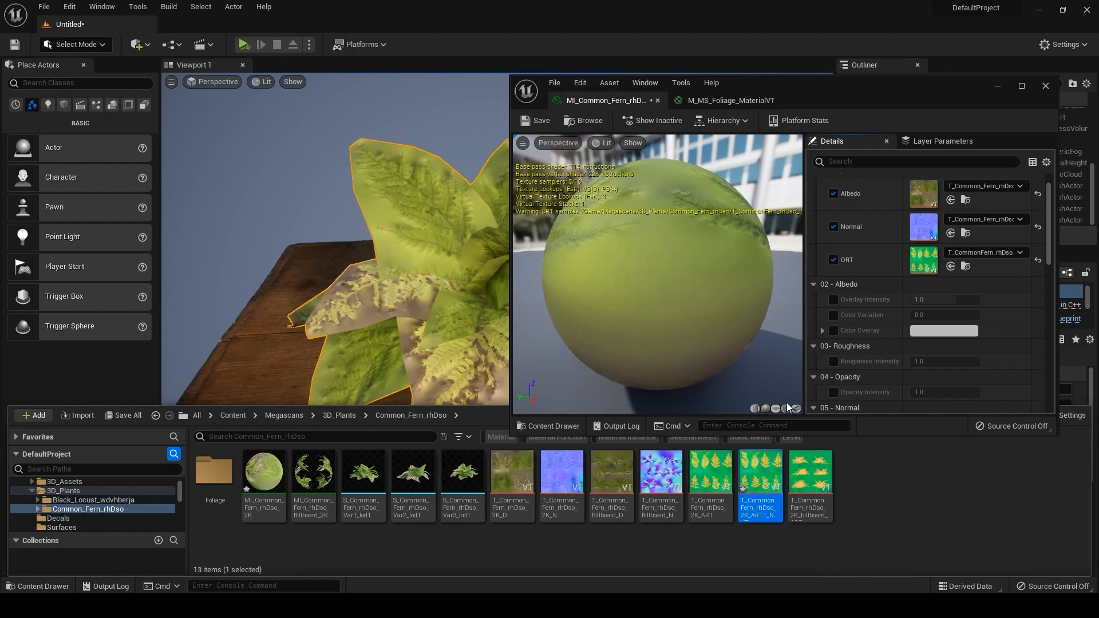
{"action": "mouse_move", "coordinate": [758, 483]}
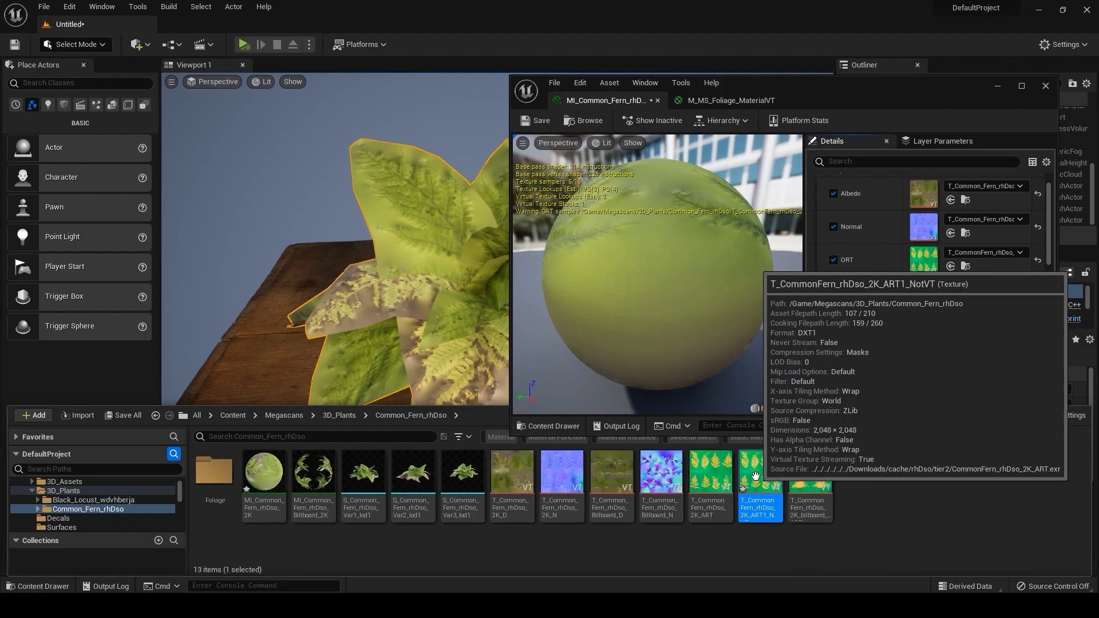
{"action": "double_click", "coordinate": [758, 486]}
{"action": "type", "text": "stre"}
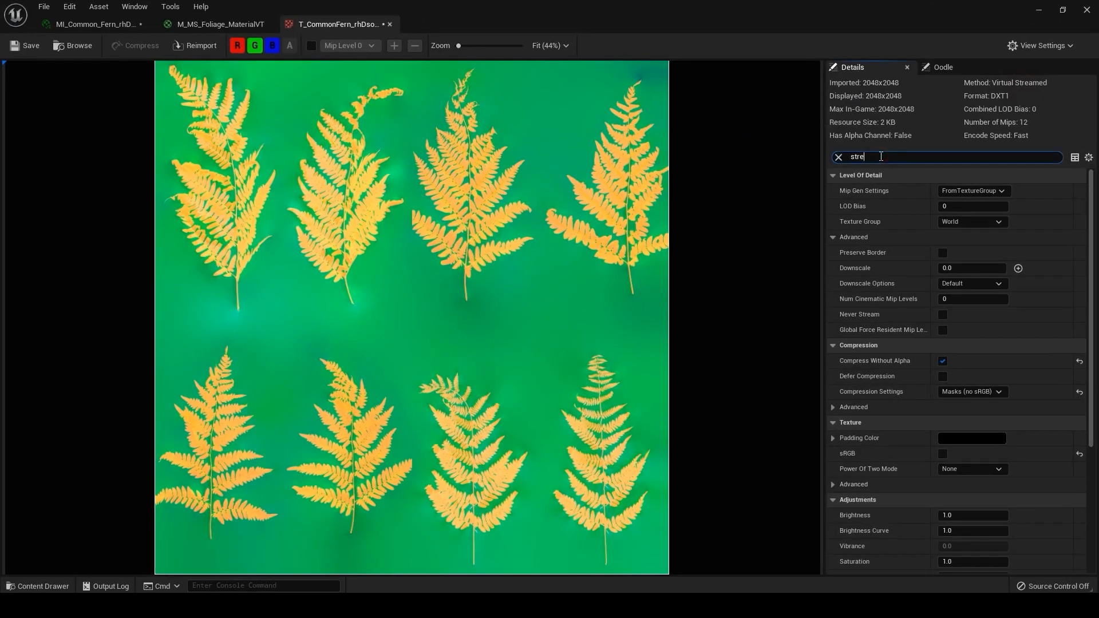
Step: Search Details for Virtual Texture Streaming, then drag the NotVT ORT texture from the Content Browser
{"action": "type", "text": "a"}
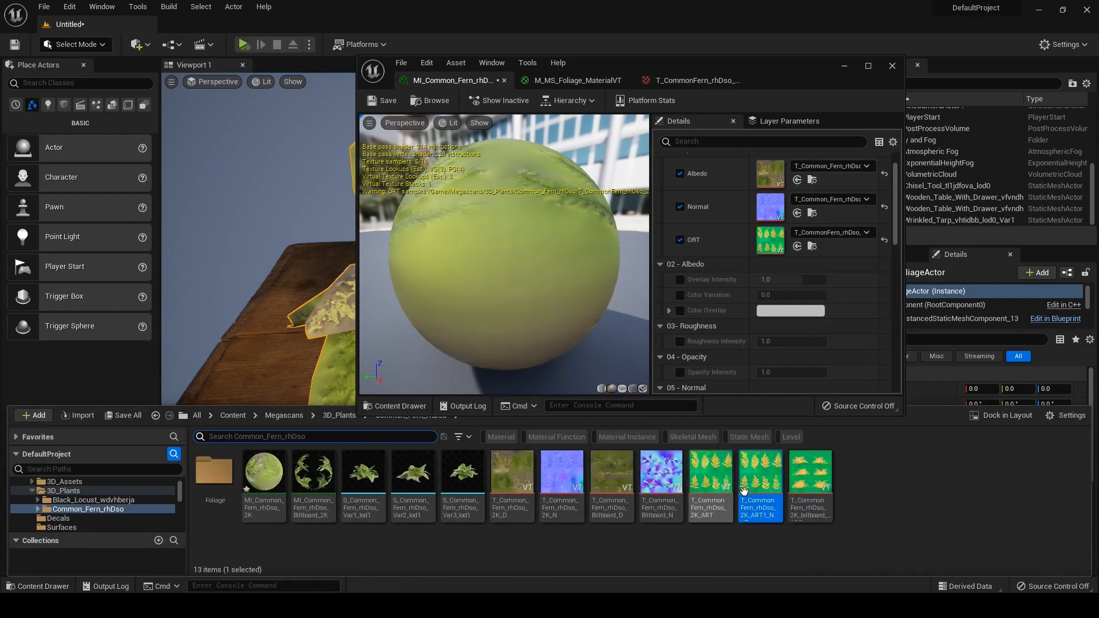
{"action": "left_click_drag", "start_coordinate": [759, 483], "coordinate": [764, 494]}
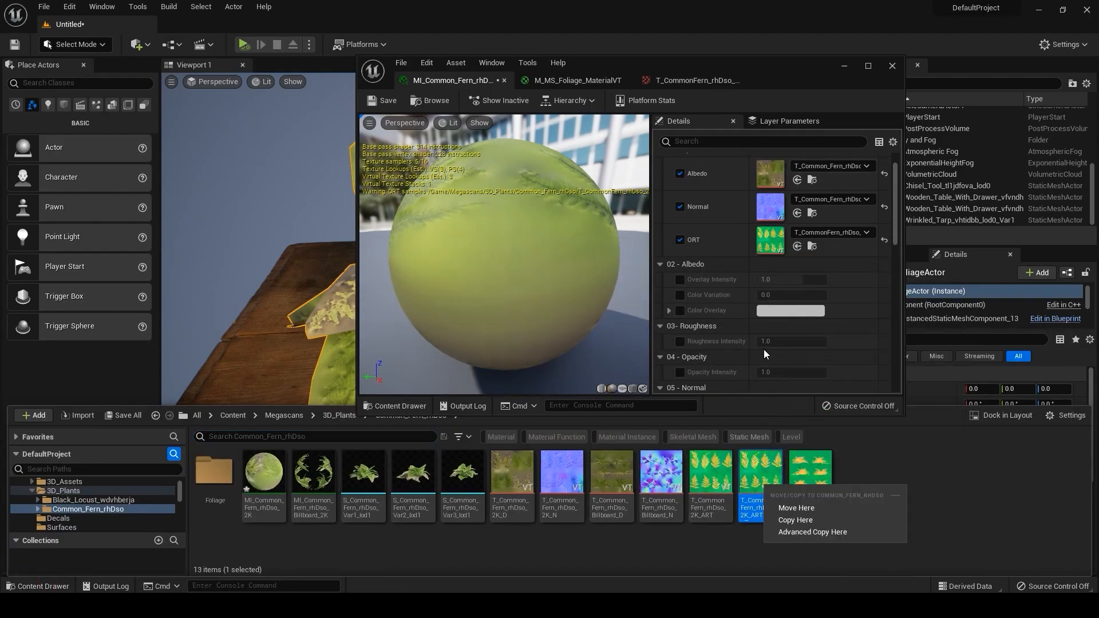